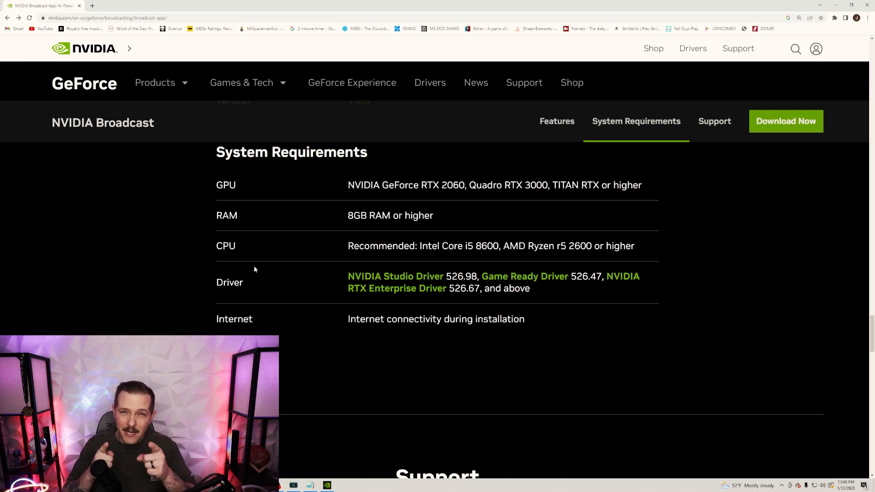
Scroll back up the NVIDIA Broadcast product page in Chrome.
{"action": "scroll", "scroll_direction": "up", "scroll_amount": 3}
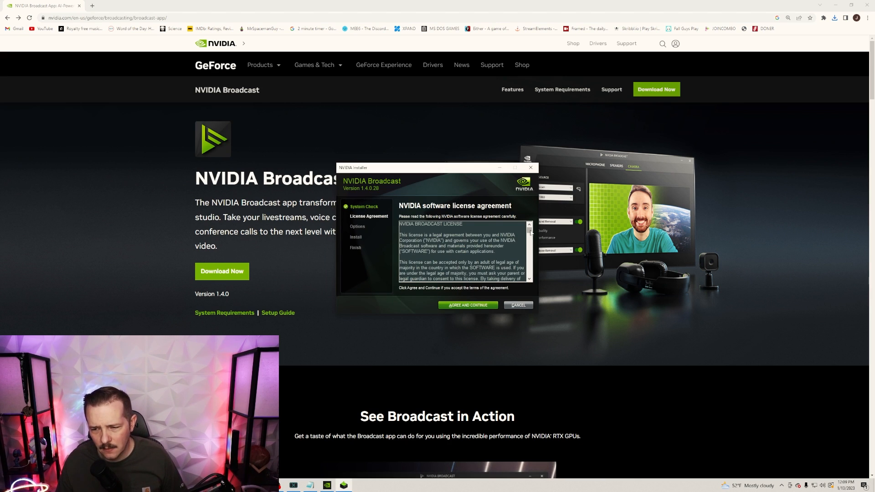
Agree to the license, run the Express install, and close the finished installer.
{"action": "scroll", "scroll_direction": "down", "scroll_amount": 3}
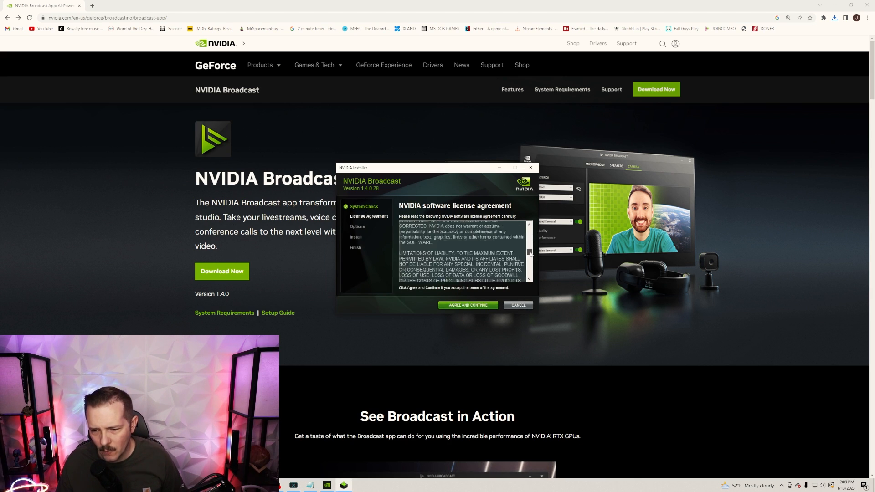
{"action": "left_click", "coordinate": [467, 305]}
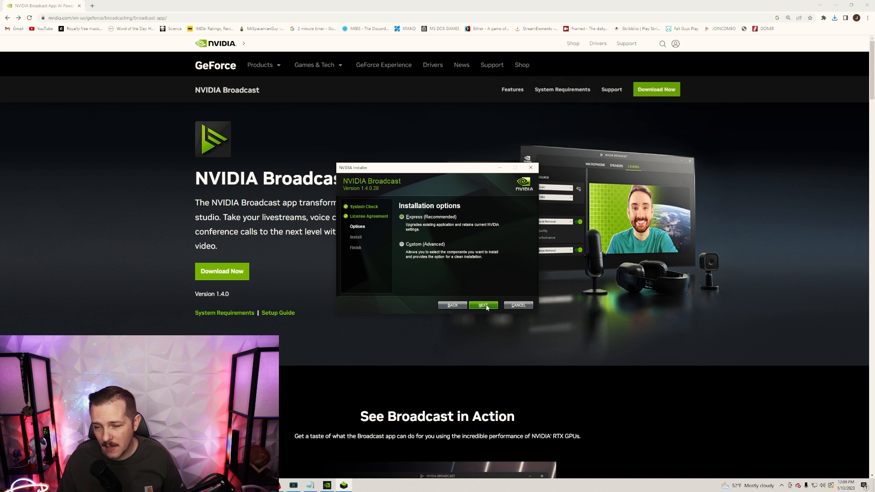
{"action": "left_click", "coordinate": [482, 306]}
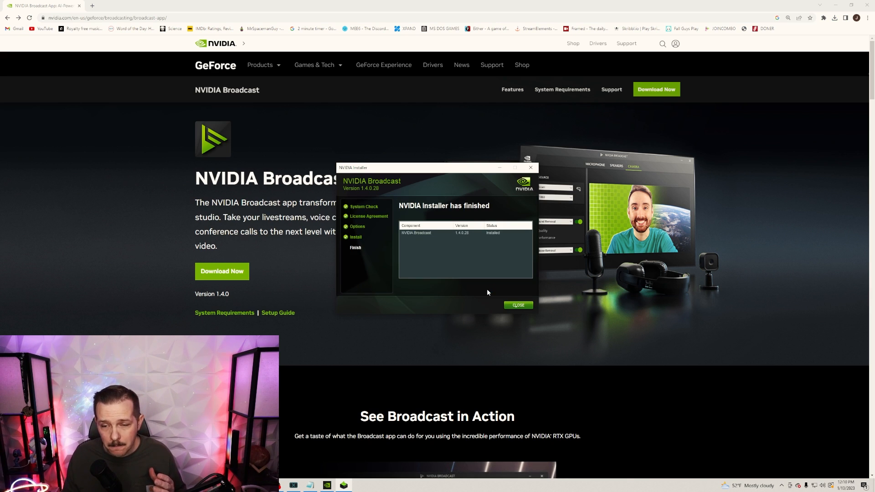
{"action": "left_click", "coordinate": [517, 305]}
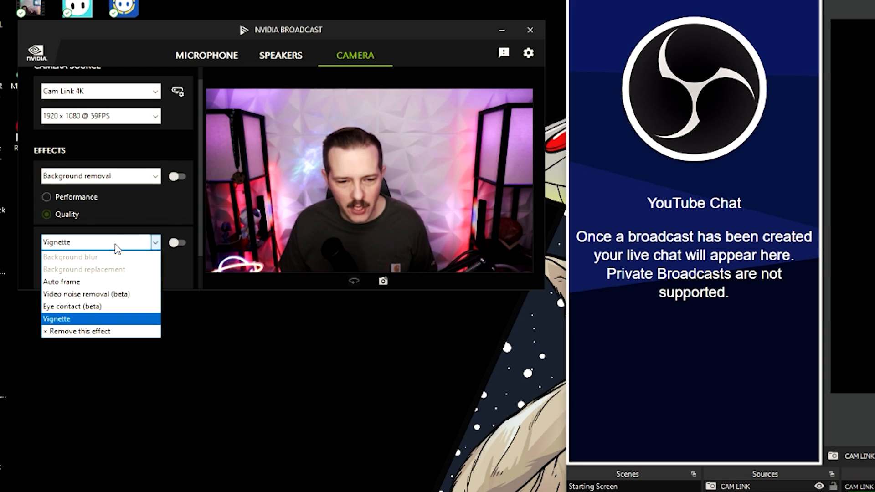
Pick Vignette from the second effect dropdown on the Camera tab.
{"action": "left_click", "coordinate": [55, 319]}
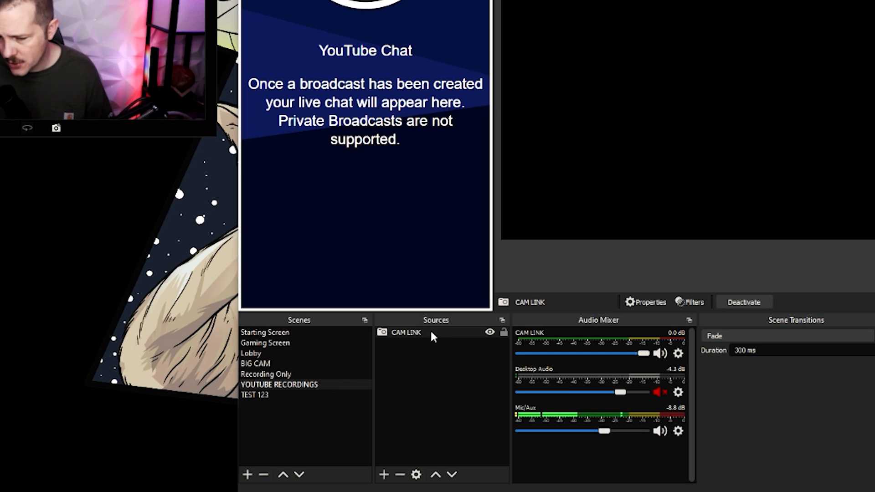
Set the CAM LINK source's Device to Camera (NVIDIA Broadcast) in its Properties.
{"action": "left_click", "coordinate": [406, 333]}
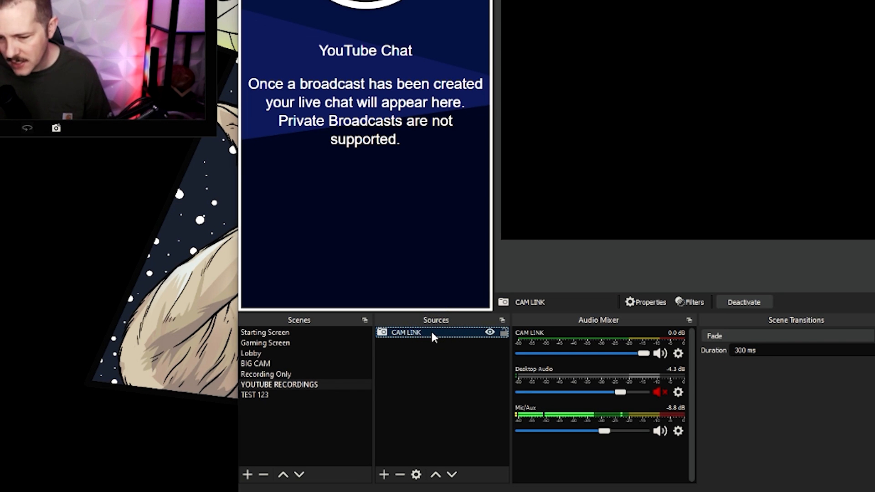
{"action": "right_click", "coordinate": [406, 333]}
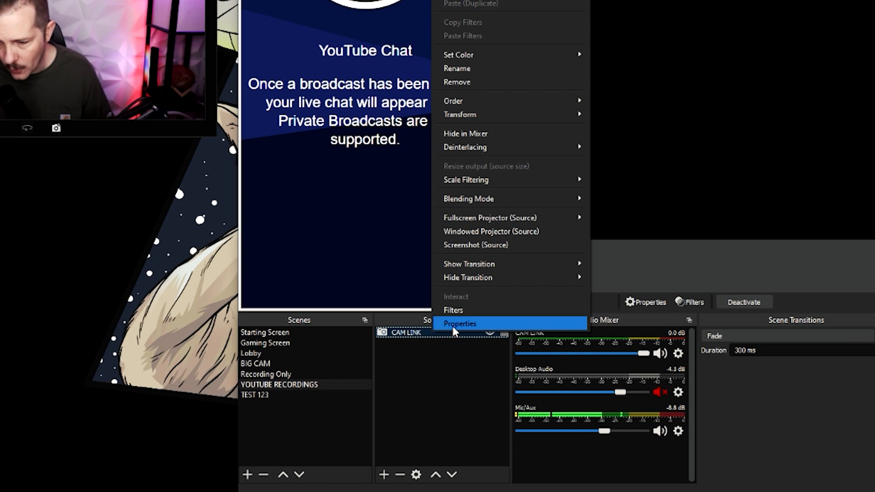
{"action": "left_click", "coordinate": [460, 323]}
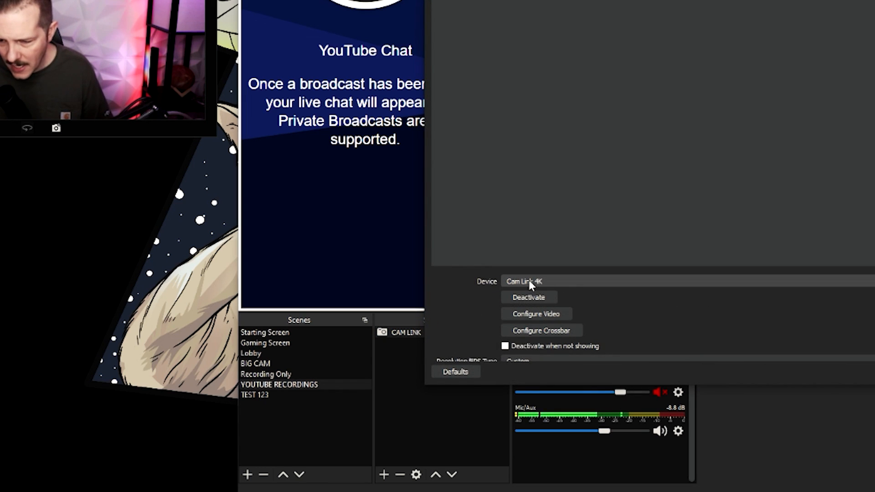
{"action": "mouse_move", "coordinate": [607, 285]}
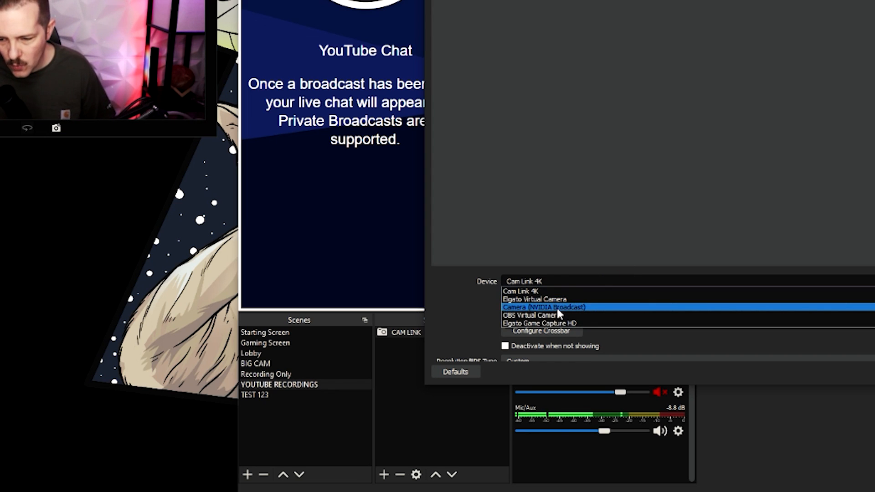
{"action": "mouse_move", "coordinate": [591, 311]}
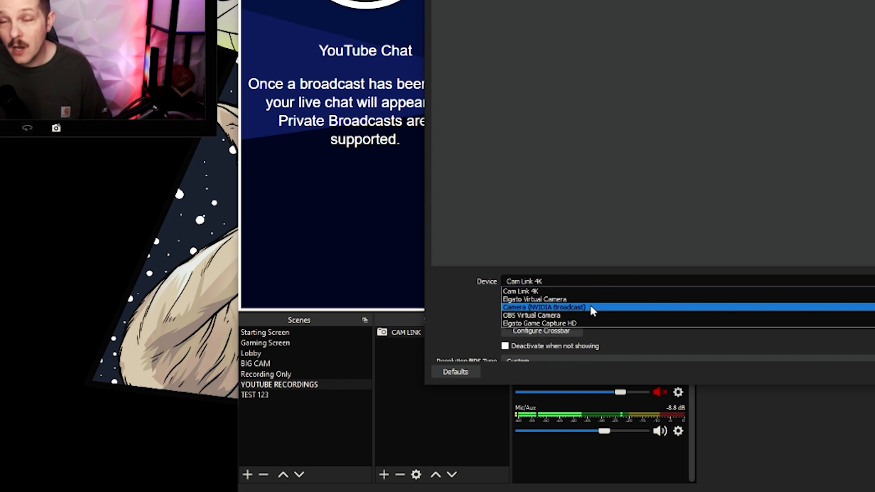
{"action": "left_click", "coordinate": [542, 306]}
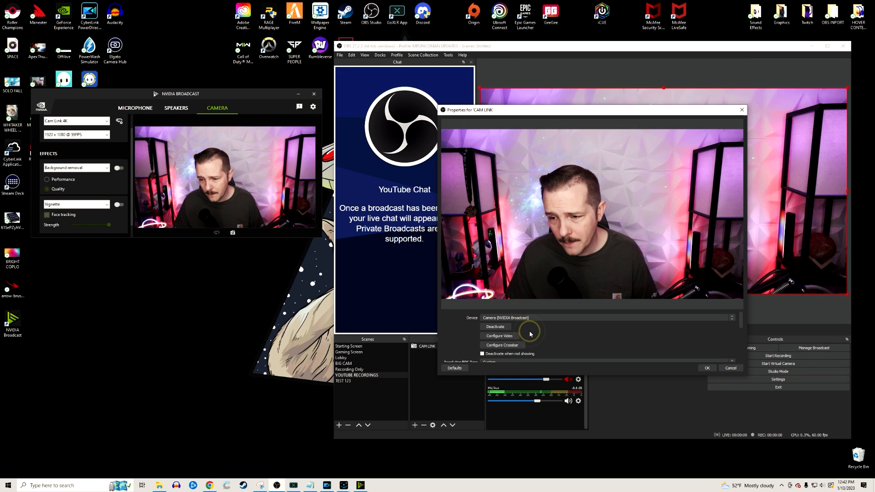
{"action": "left_click", "coordinate": [706, 368]}
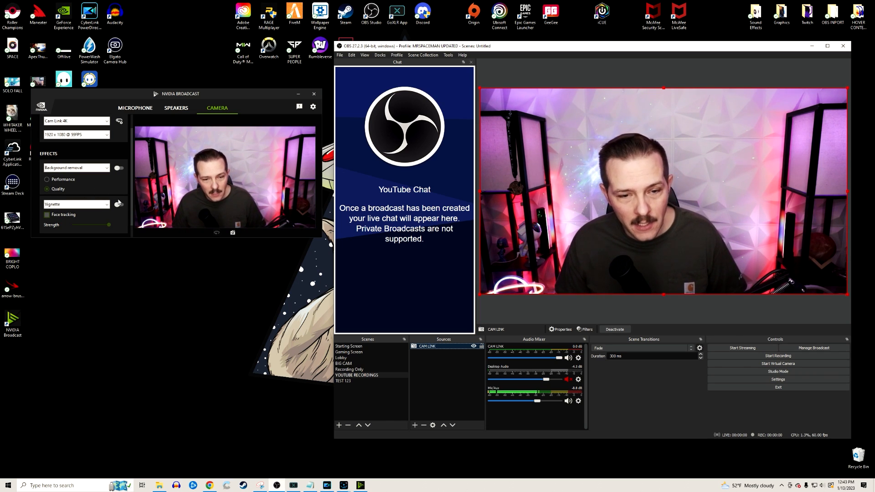
Switch on the Background removal toggle in the NVIDIA Broadcast window.
{"action": "left_click", "coordinate": [118, 168]}
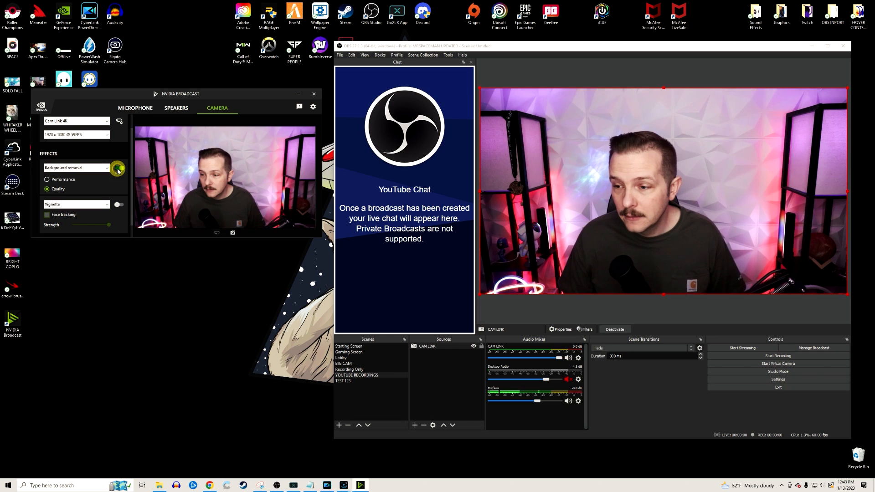
{"action": "left_click", "coordinate": [118, 168]}
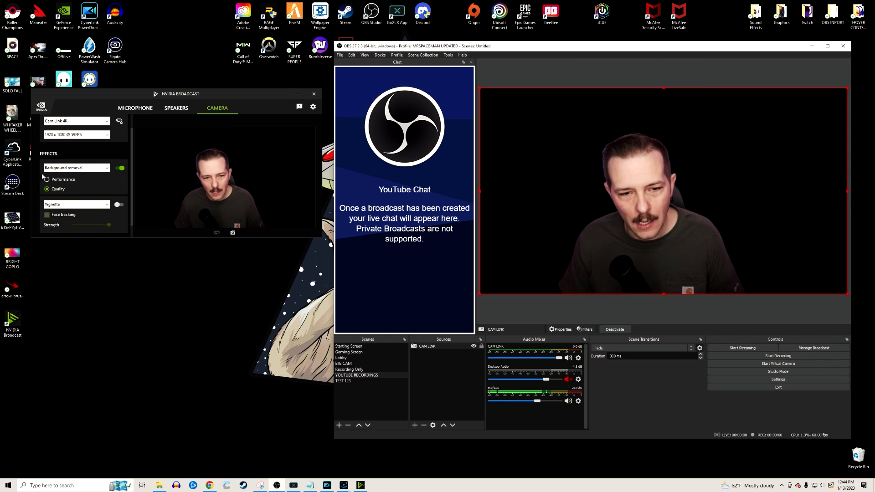
{"action": "left_click", "coordinate": [121, 169]}
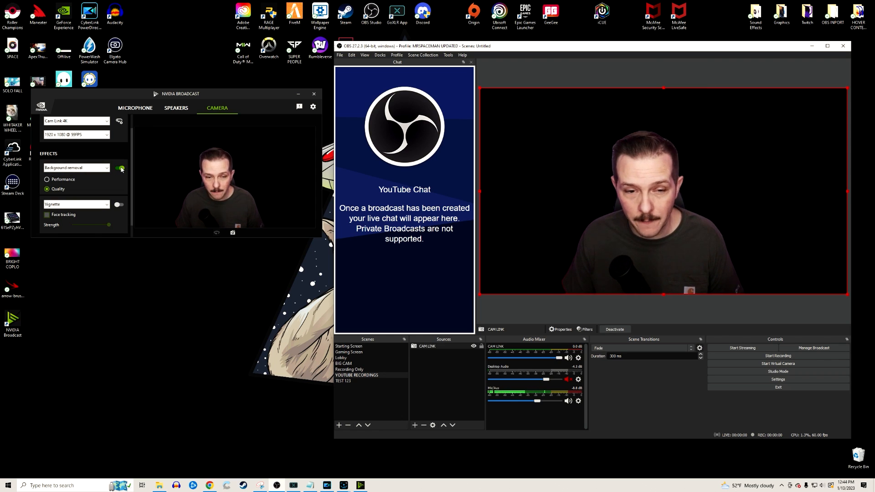
Turn Background removal off, enable Vignette, and drag its Strength slider to maximum.
{"action": "left_click", "coordinate": [119, 168]}
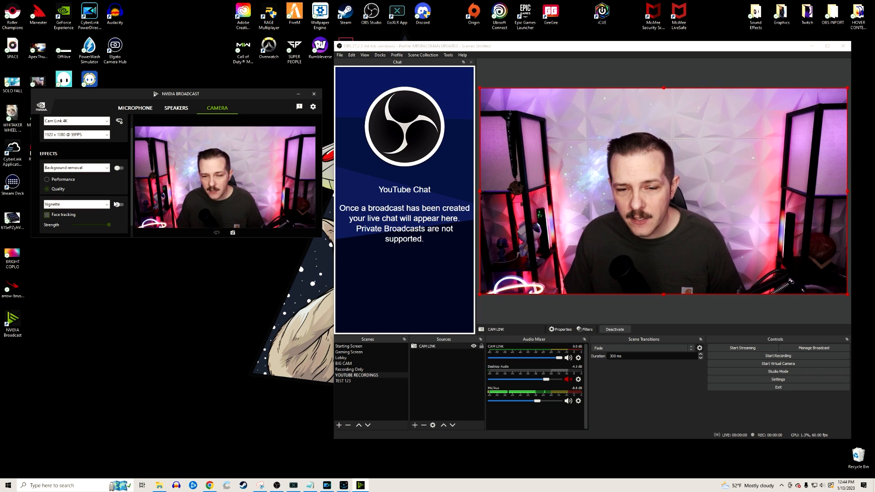
{"action": "left_click", "coordinate": [117, 204]}
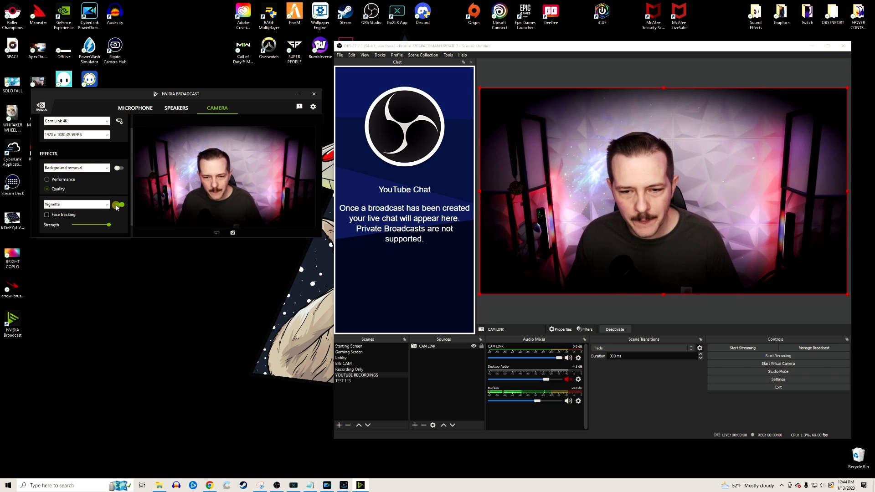
{"action": "left_click", "coordinate": [120, 204]}
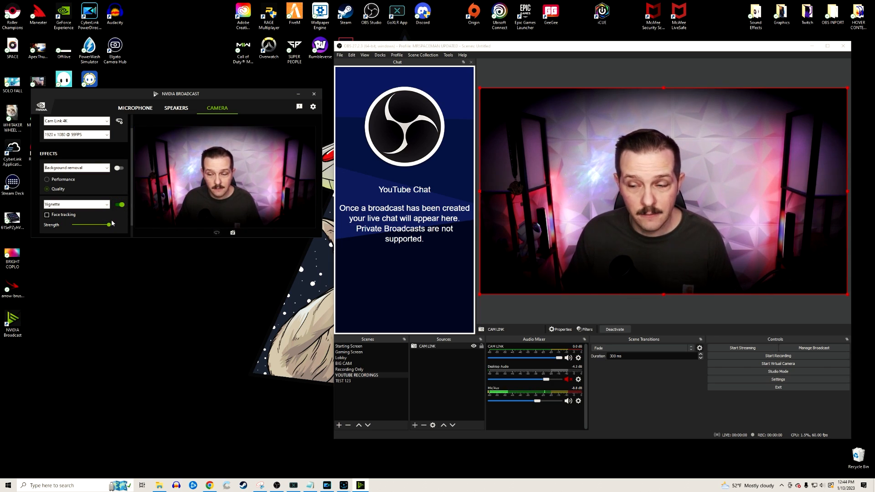
{"action": "left_click_drag", "start_coordinate": [100, 225], "coordinate": [108, 226]}
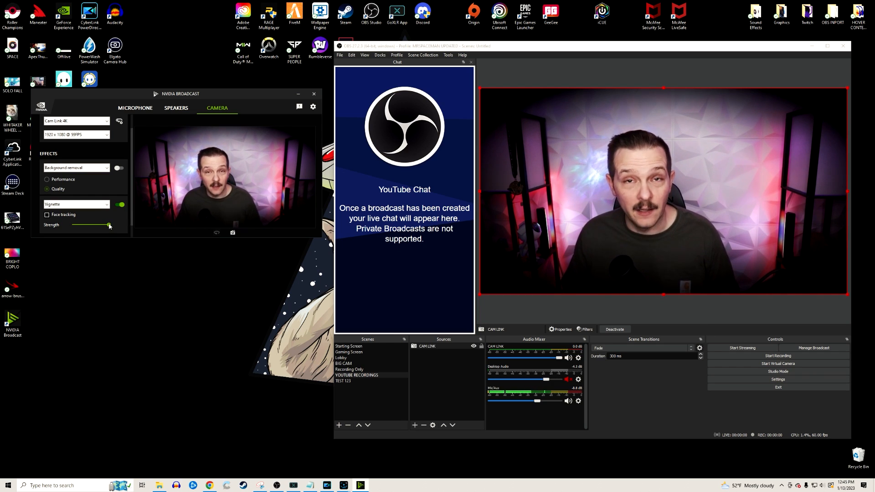
{"action": "left_click_drag", "start_coordinate": [109, 224], "coordinate": [81, 225]}
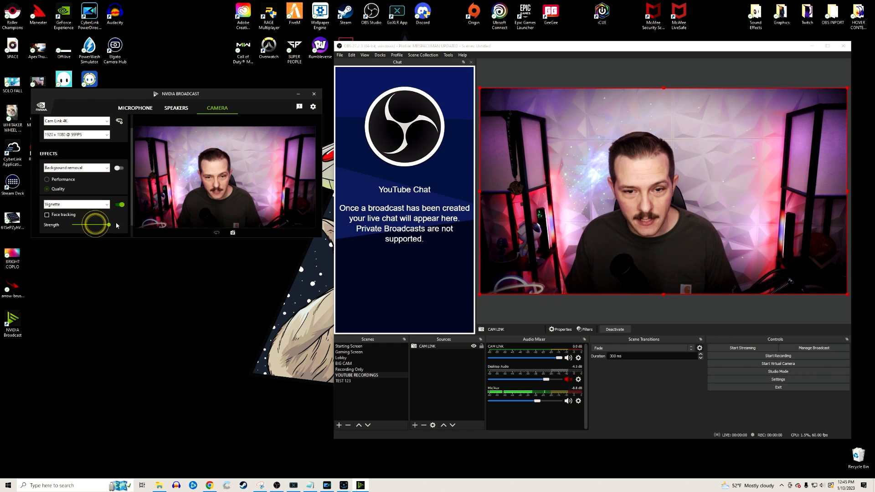
{"action": "left_click_drag", "start_coordinate": [86, 225], "coordinate": [109, 224]}
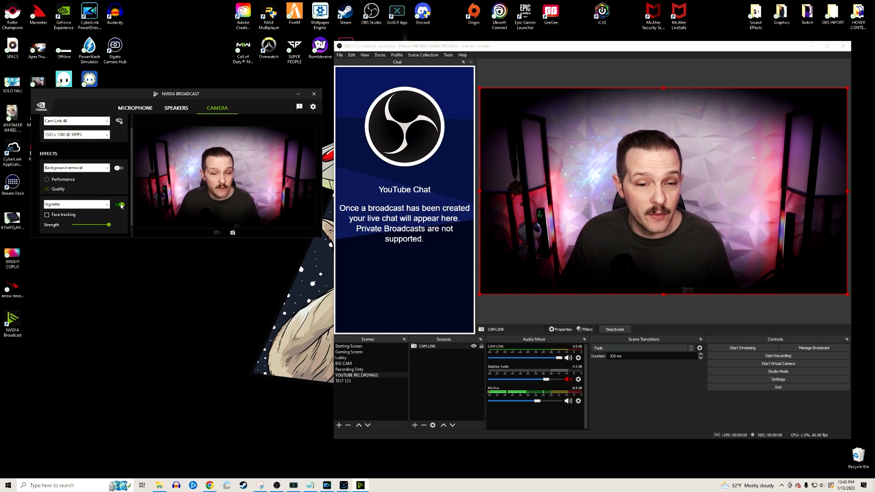
Turn Vignette off, change the second effect to Auto frame, and enable it.
{"action": "left_click", "coordinate": [119, 204]}
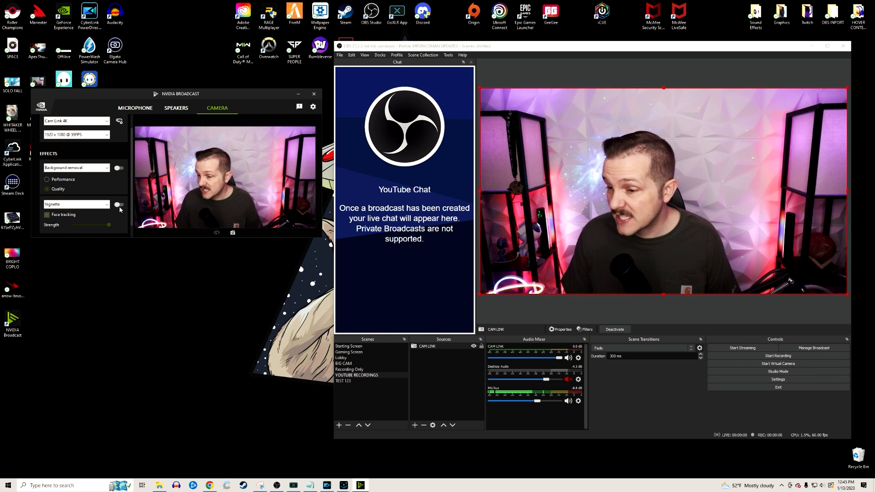
{"action": "left_click", "coordinate": [105, 204]}
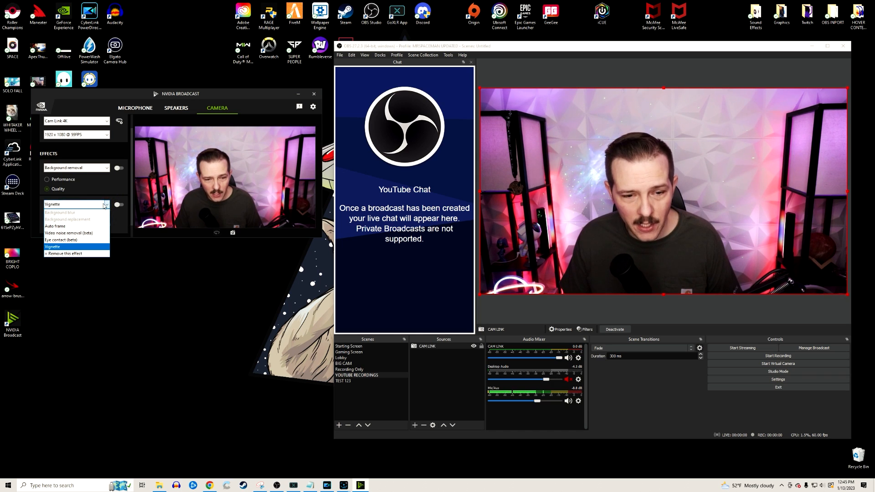
{"action": "mouse_move", "coordinate": [76, 226]}
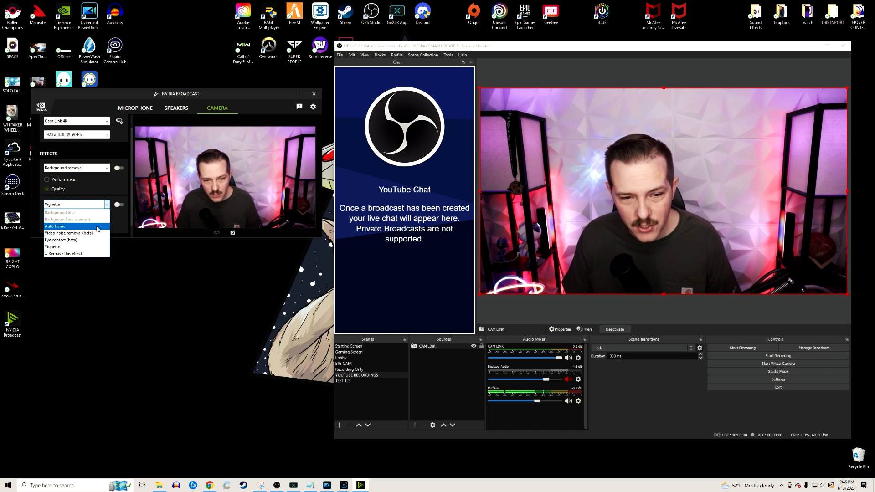
{"action": "left_click", "coordinate": [55, 226]}
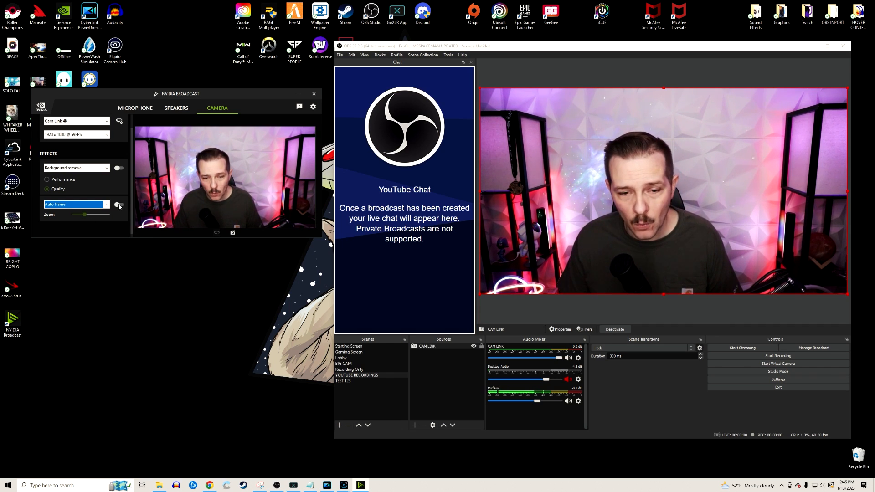
{"action": "left_click", "coordinate": [119, 204]}
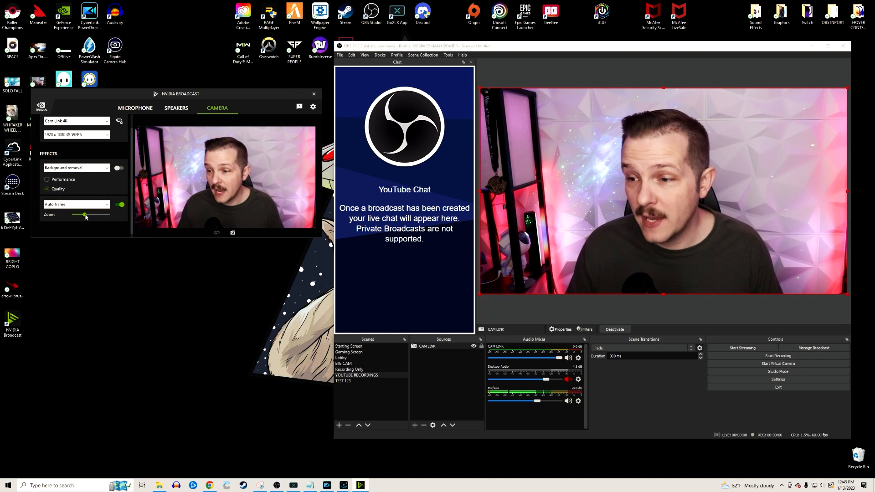
Adjust the Auto frame Zoom slider back and forth, settling it at a low level.
{"action": "left_click_drag", "start_coordinate": [84, 214], "coordinate": [109, 214]}
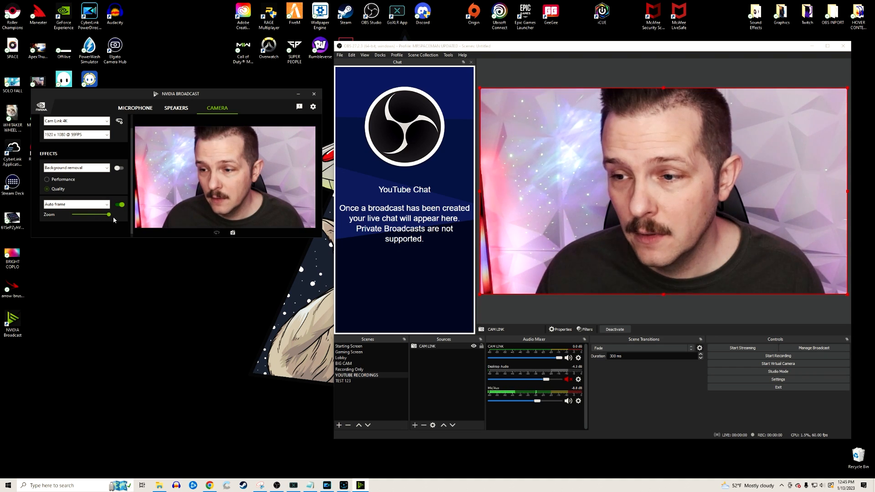
{"action": "left_click_drag", "start_coordinate": [109, 214], "coordinate": [95, 215]}
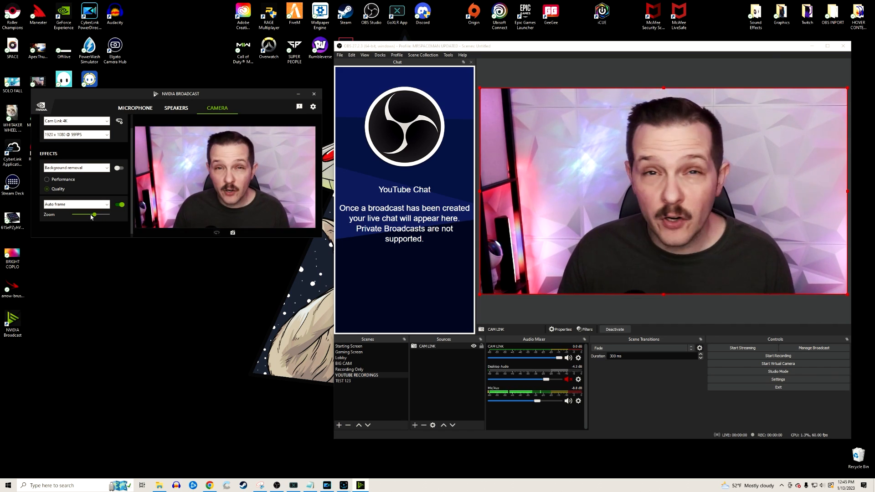
{"action": "left_click_drag", "start_coordinate": [92, 214], "coordinate": [95, 214]}
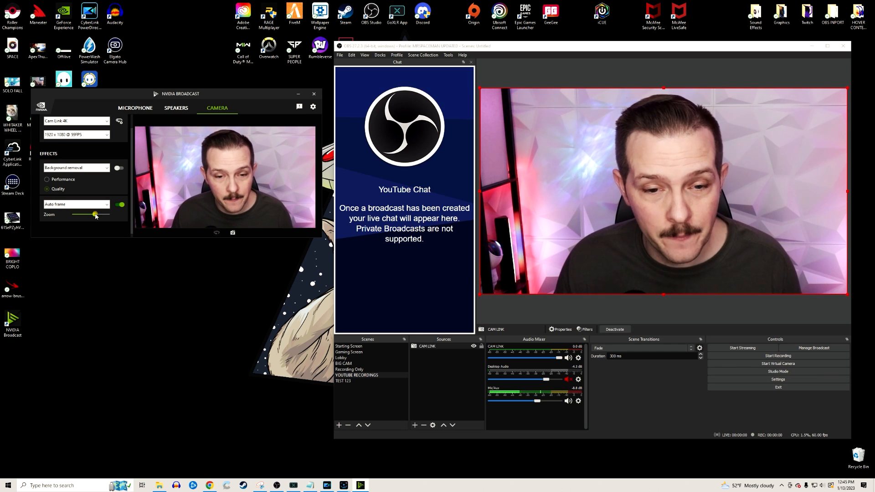
{"action": "left_click_drag", "start_coordinate": [94, 215], "coordinate": [109, 214]}
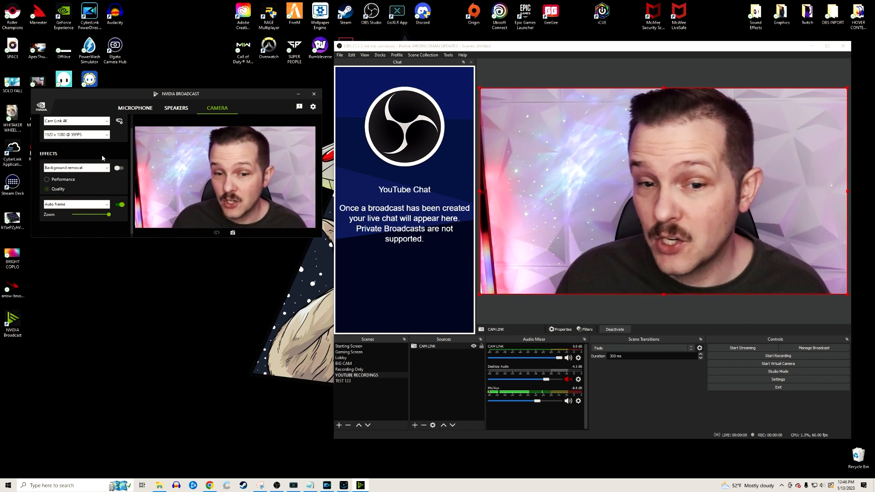
{"action": "left_click_drag", "start_coordinate": [108, 214], "coordinate": [96, 214]}
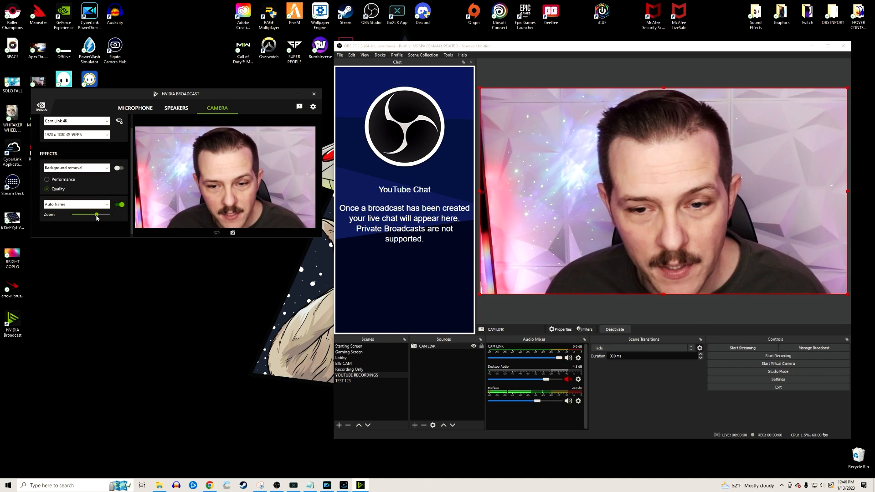
{"action": "left_click_drag", "start_coordinate": [97, 215], "coordinate": [77, 214]}
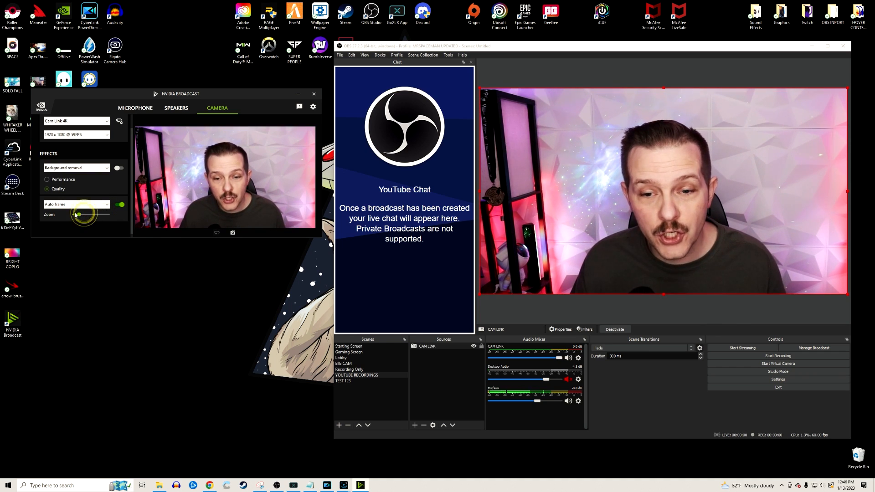
{"action": "left_click_drag", "start_coordinate": [77, 214], "coordinate": [85, 214]}
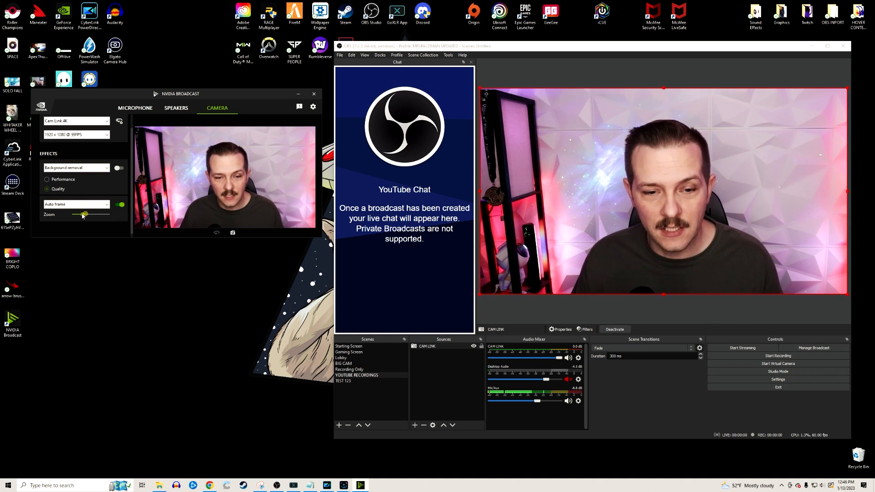
{"action": "left_click_drag", "start_coordinate": [84, 214], "coordinate": [77, 214]}
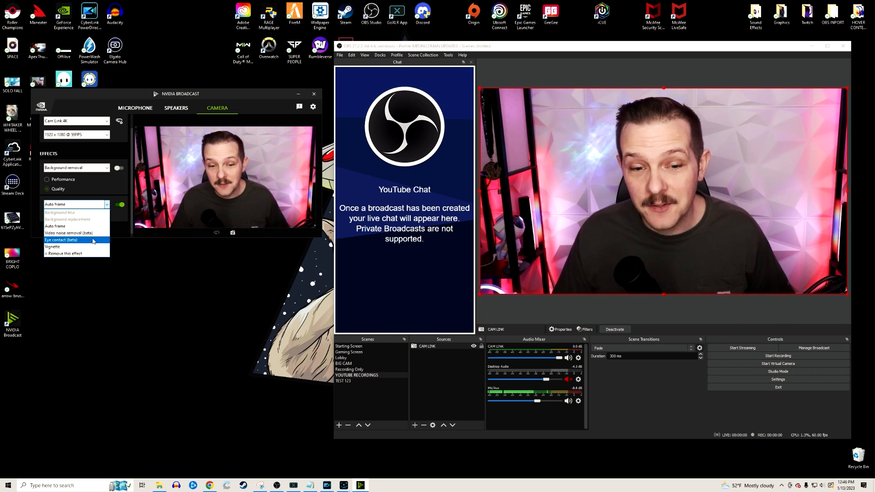
Select Eye contact (beta) from the effect dropdown in place of Auto frame.
{"action": "left_click", "coordinate": [61, 240]}
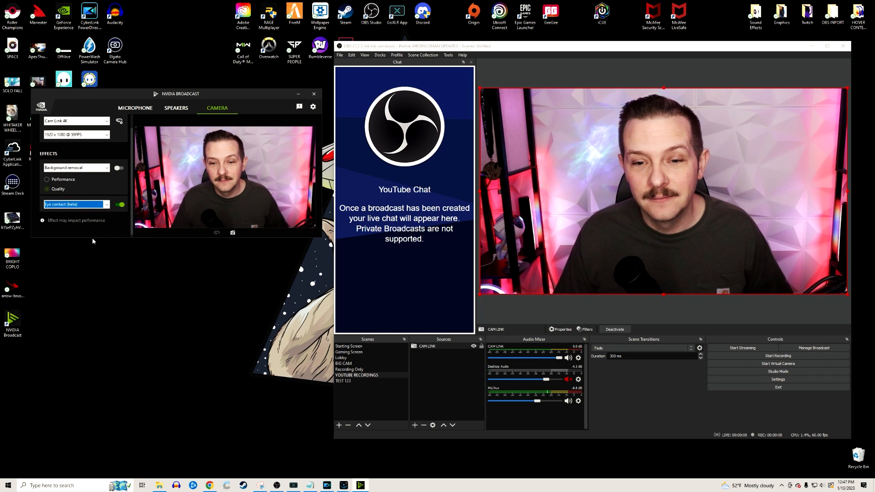